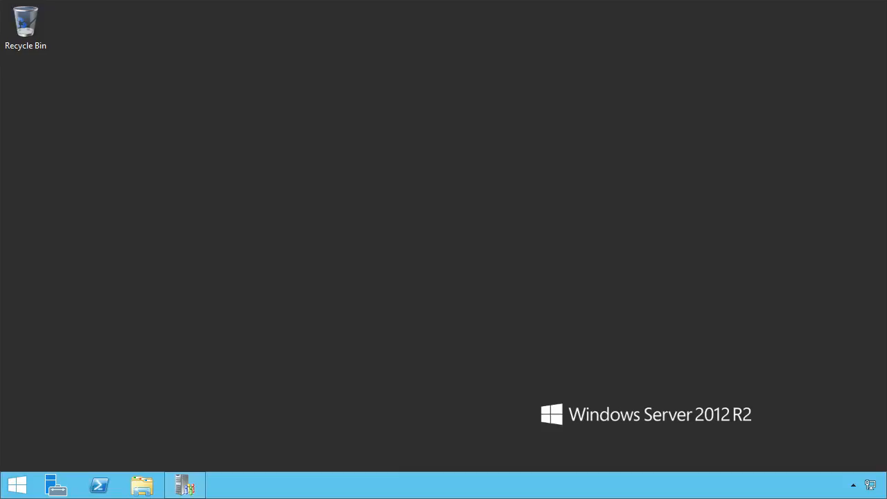
pyautogui.moveTo(224, 471)
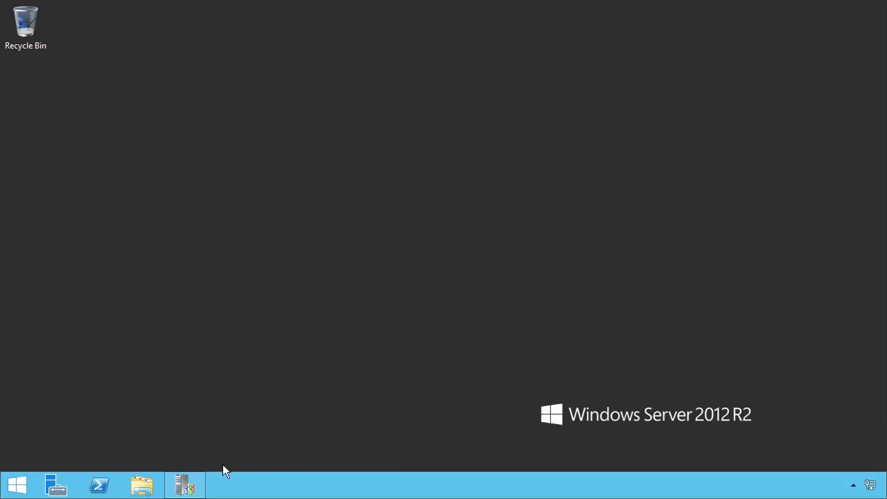
# Launch the TFS Administration Console from the taskbar to see the SRV19428 application tier
pyautogui.click(185, 485)
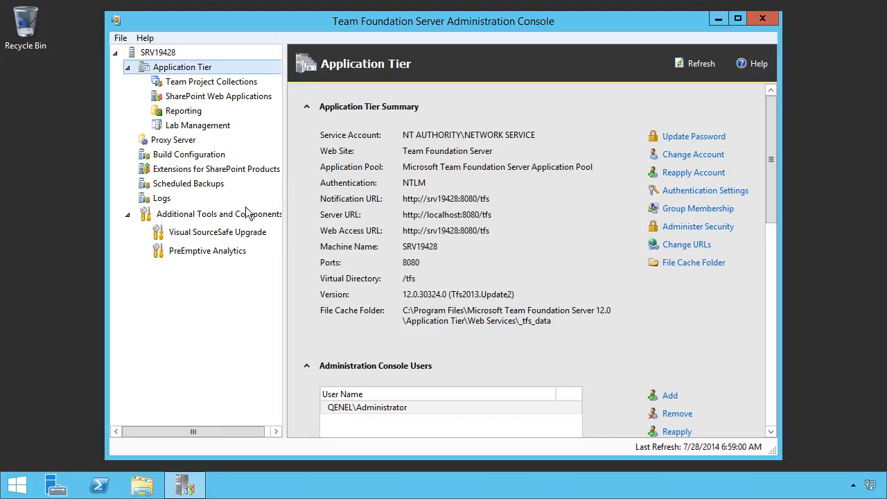
pyautogui.moveTo(188, 154)
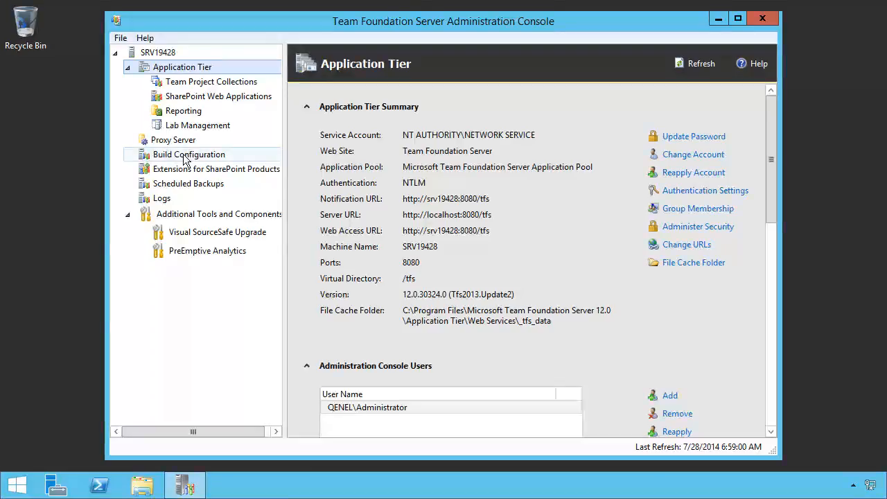
# Show the Build Configuration node, reporting the feature installed but not configured
pyautogui.click(188, 154)
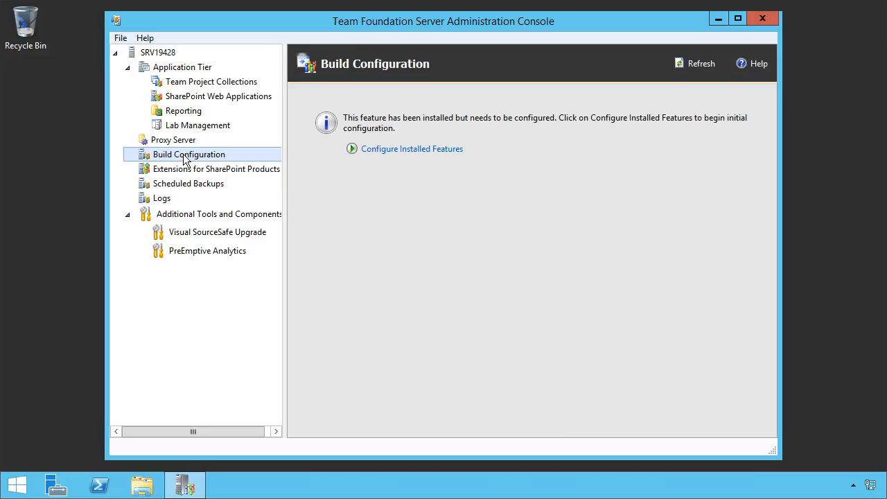
pyautogui.moveTo(405, 152)
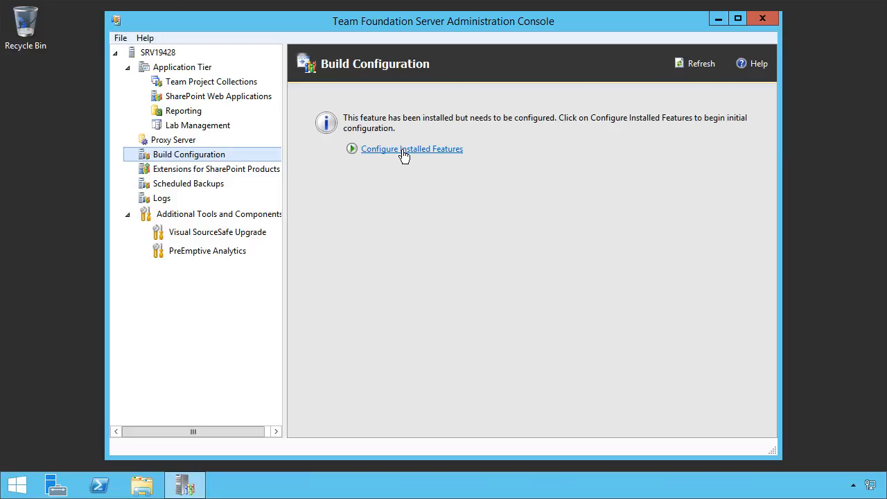
pyautogui.moveTo(271, 143)
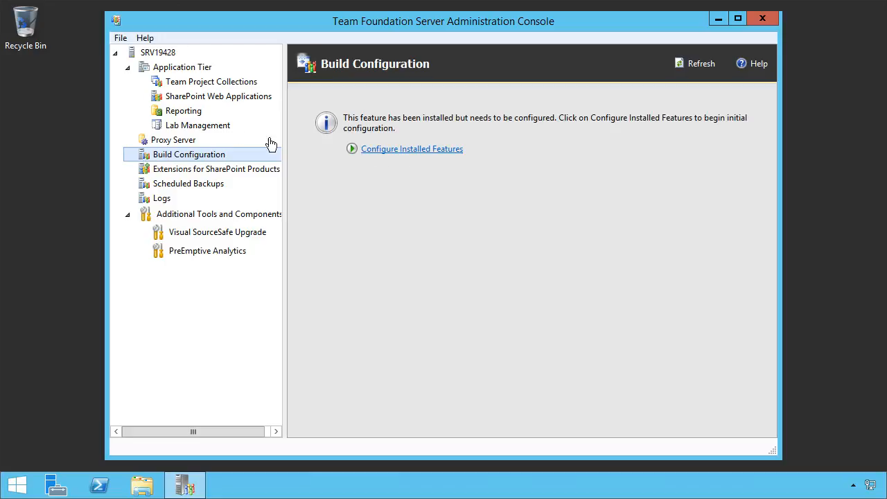
pyautogui.moveTo(399, 152)
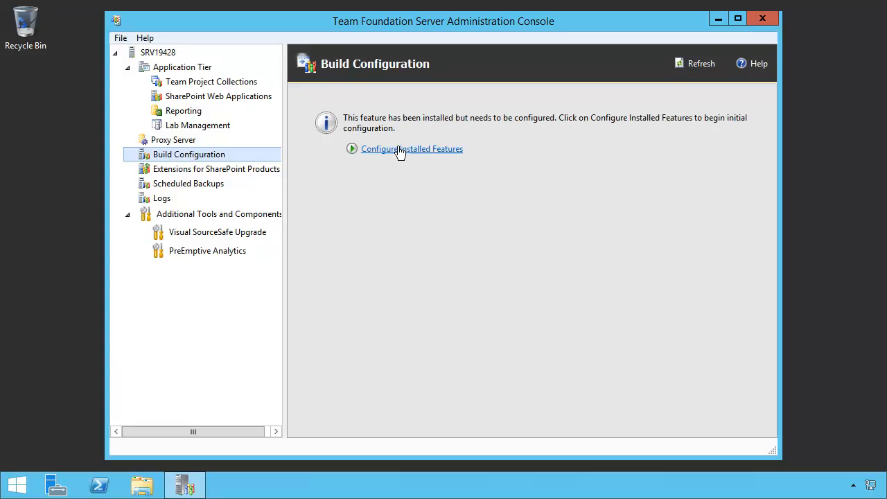
pyautogui.moveTo(248, 74)
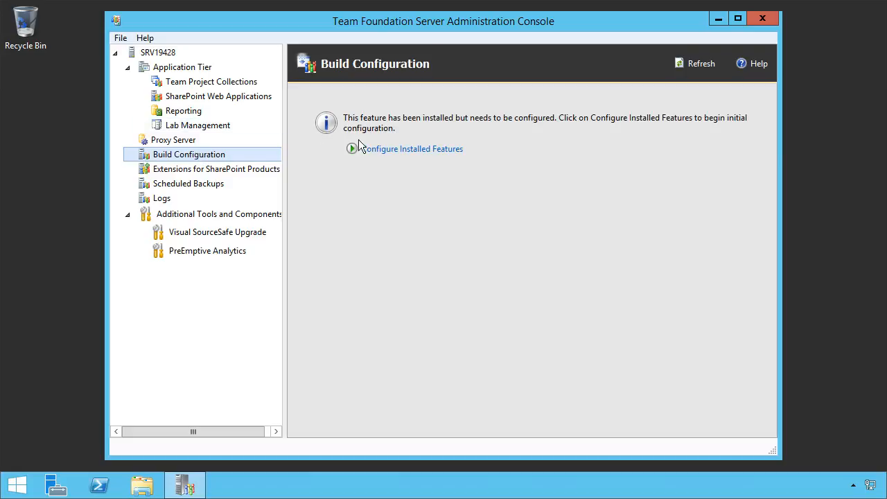
pyautogui.moveTo(400, 151)
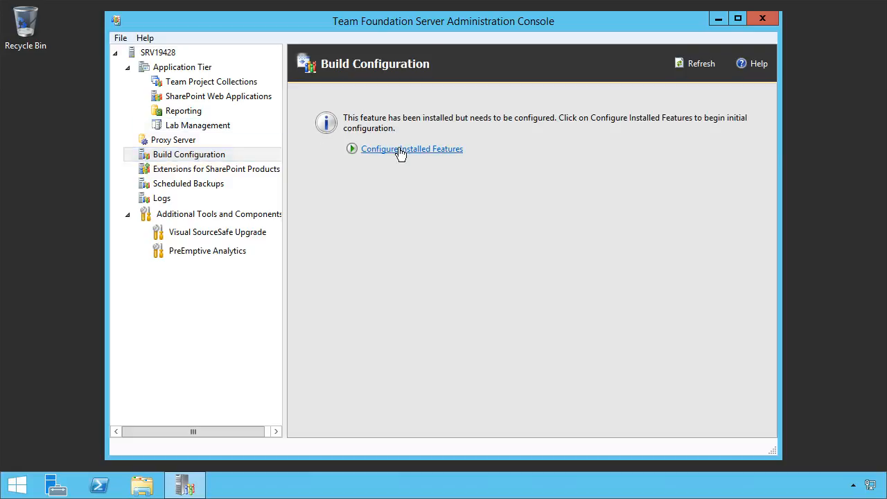
# Start Configure Installed Features to reach the Configuration Center for the build service
pyautogui.click(411, 148)
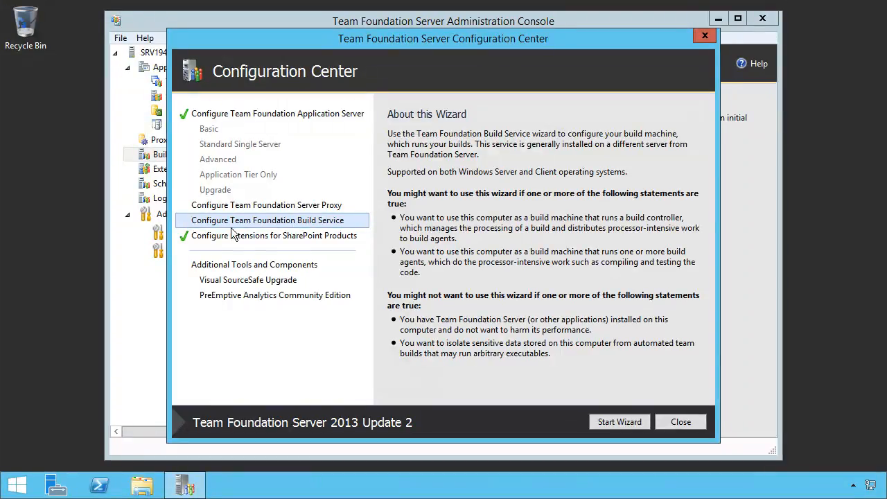
pyautogui.moveTo(262, 233)
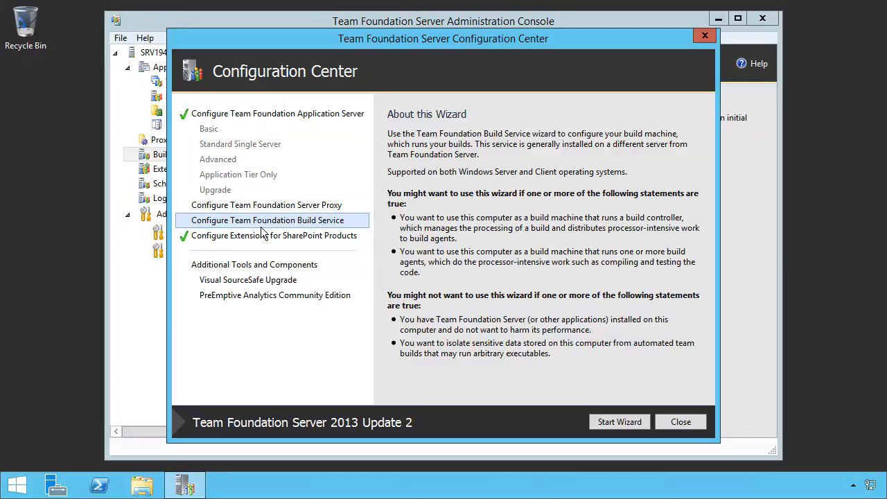
pyautogui.moveTo(618, 421)
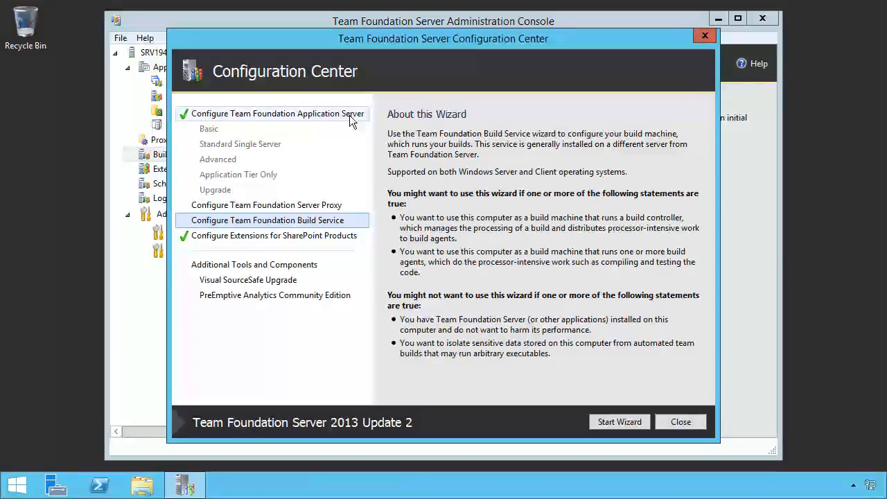
pyautogui.moveTo(330, 241)
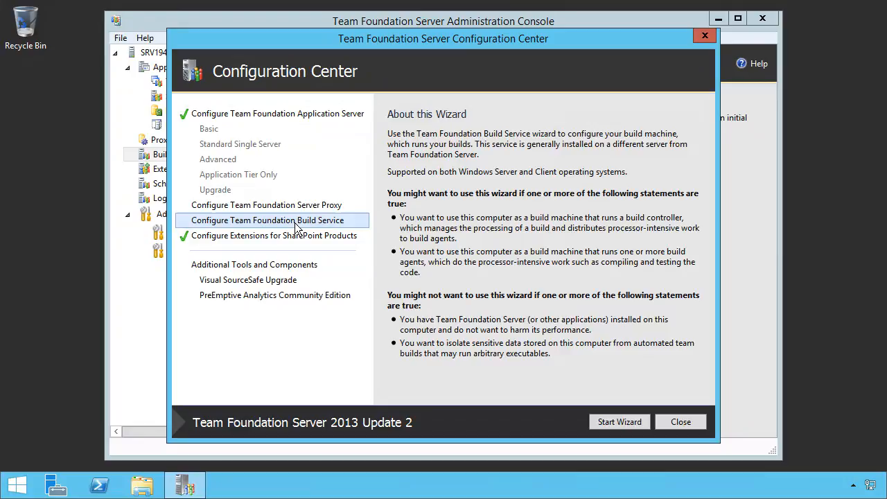
pyautogui.moveTo(571, 385)
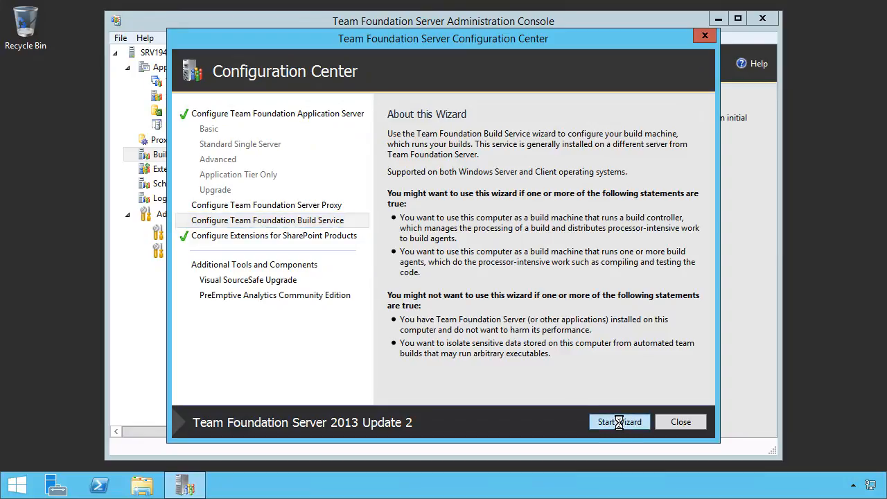
# Start the wizard and pass the Welcome page to the team project collection selection
pyautogui.click(618, 421)
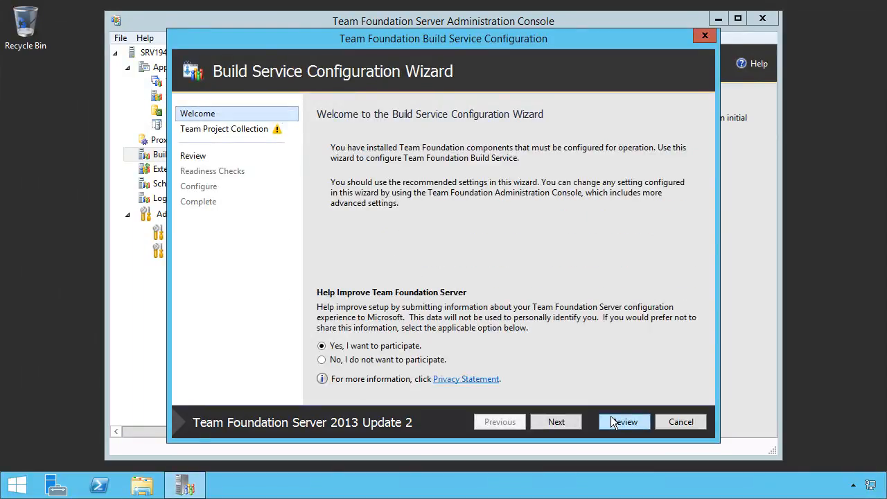
pyautogui.moveTo(615, 405)
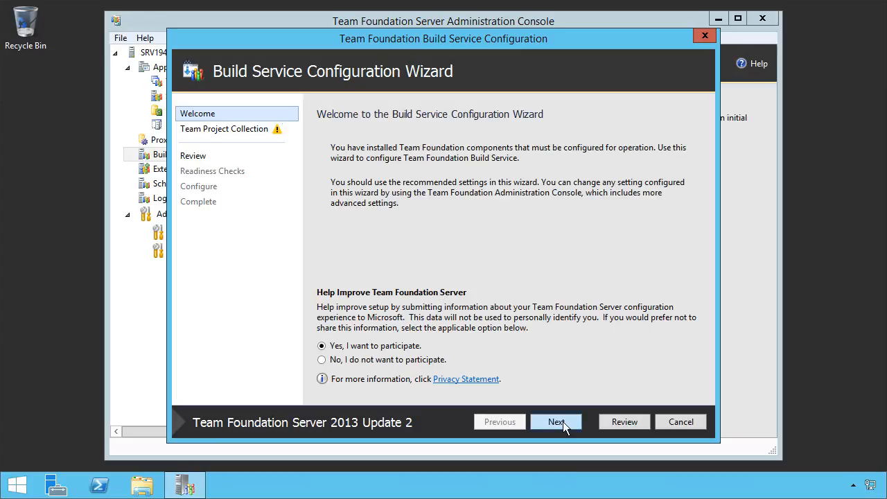
pyautogui.click(556, 421)
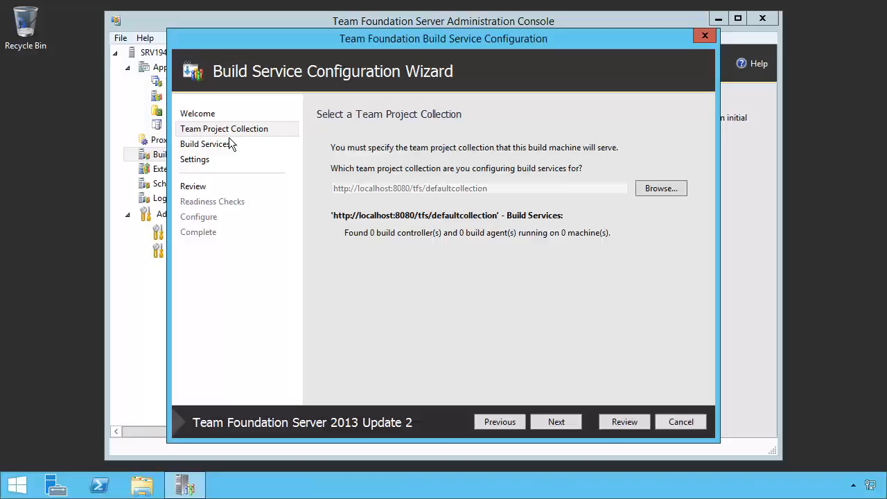
pyautogui.moveTo(224, 131)
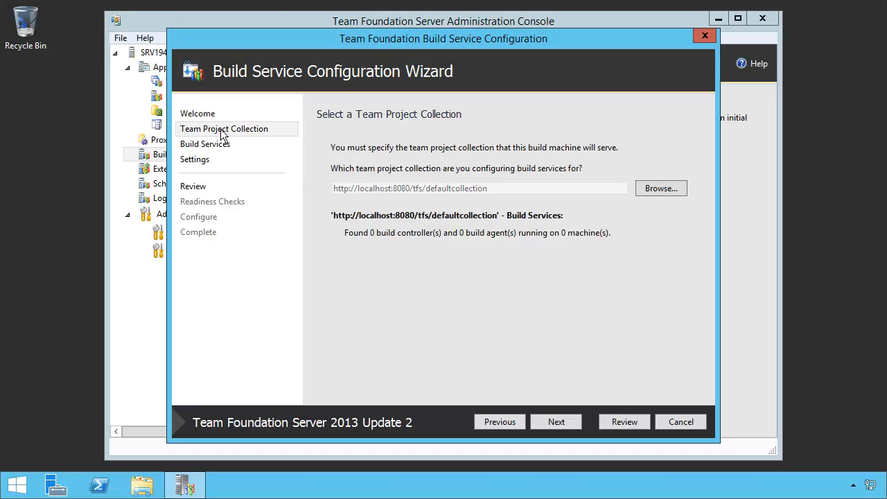
pyautogui.moveTo(414, 194)
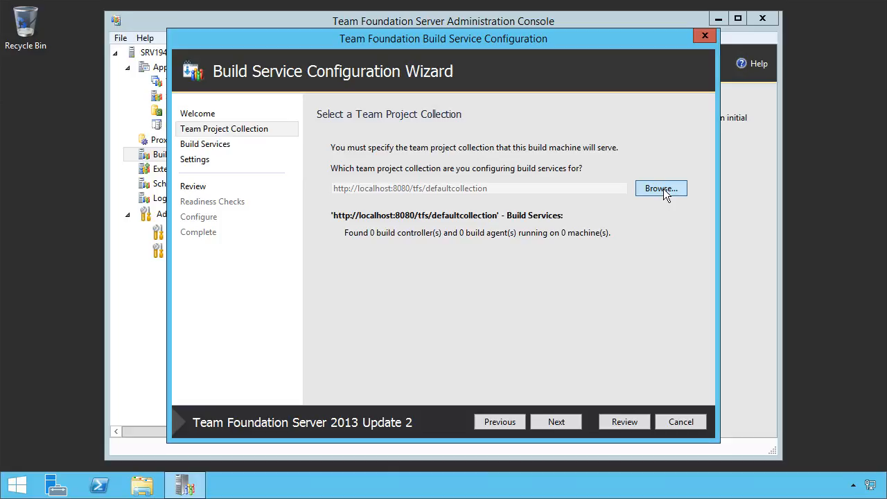
# Browse and connect the build service to DefaultCollection on srv19428
pyautogui.click(659, 188)
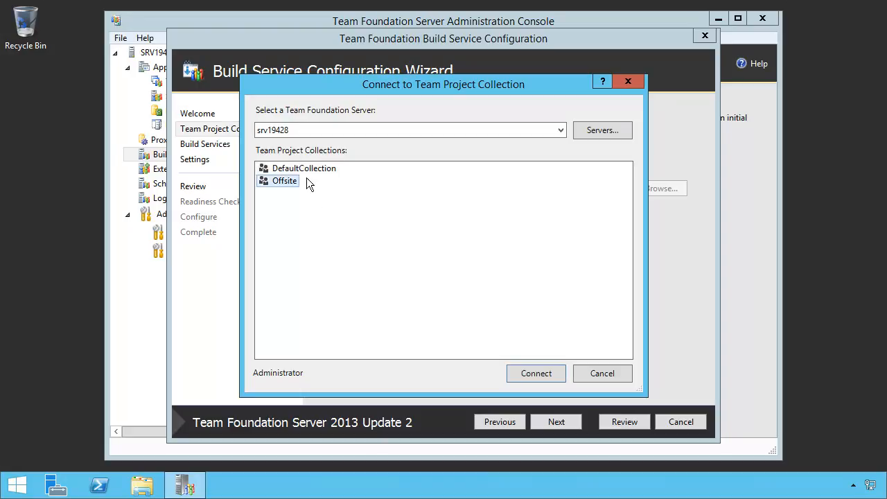
pyautogui.click(304, 168)
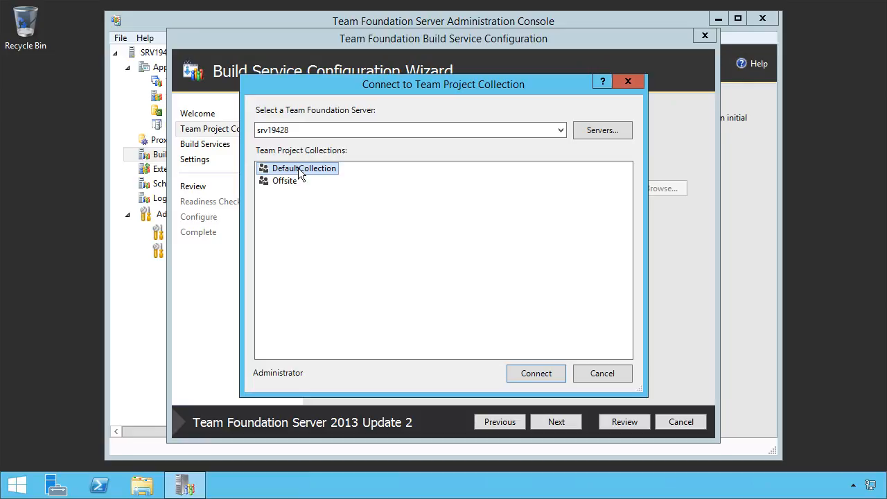
pyautogui.moveTo(294, 183)
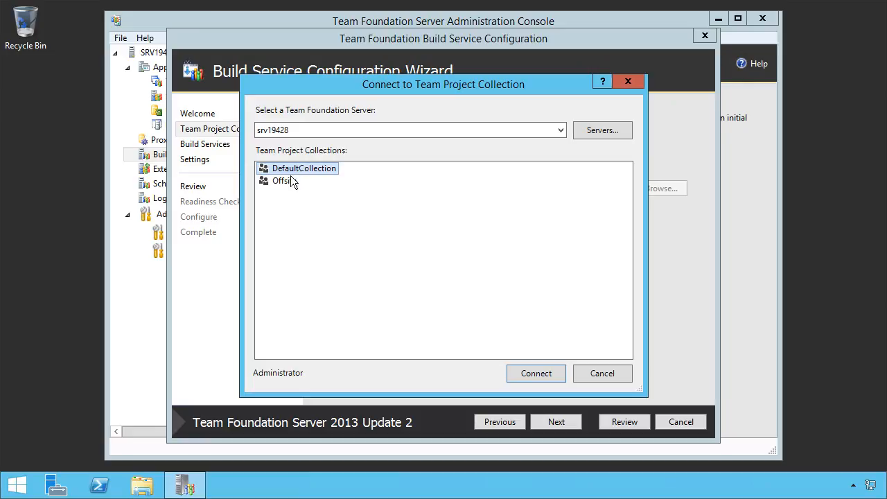
pyautogui.click(535, 372)
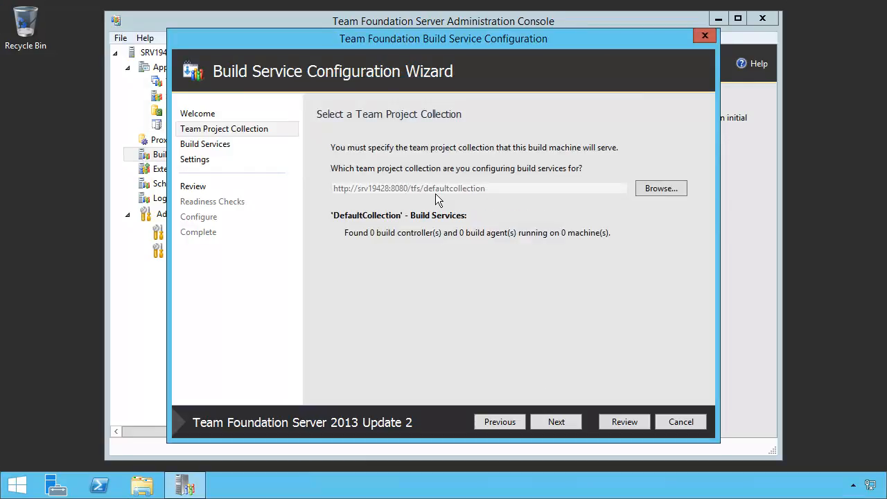
pyautogui.moveTo(463, 248)
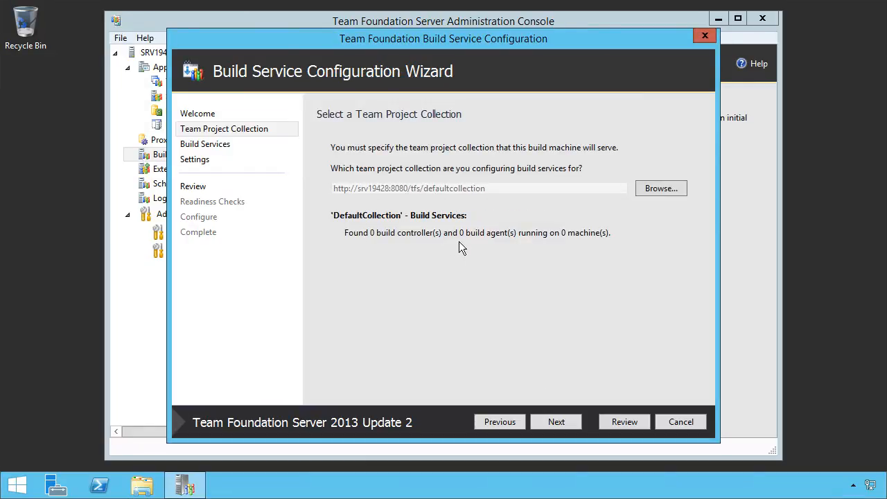
pyautogui.moveTo(554, 238)
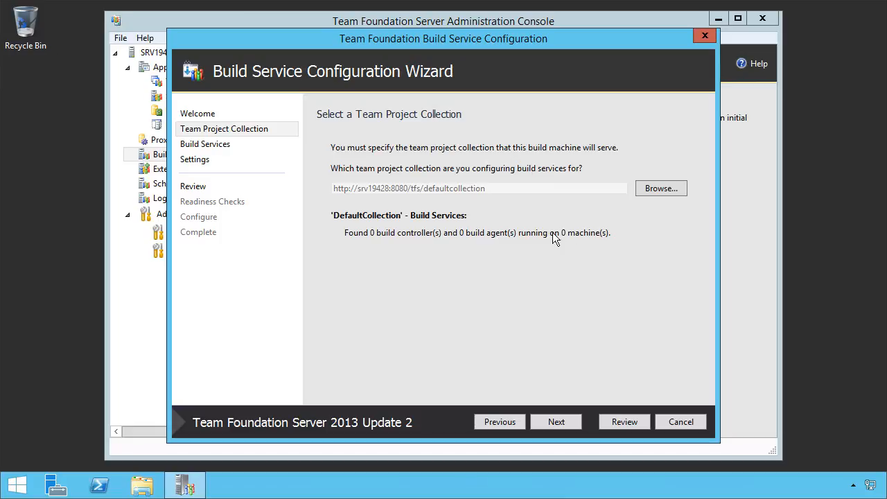
pyautogui.moveTo(585, 241)
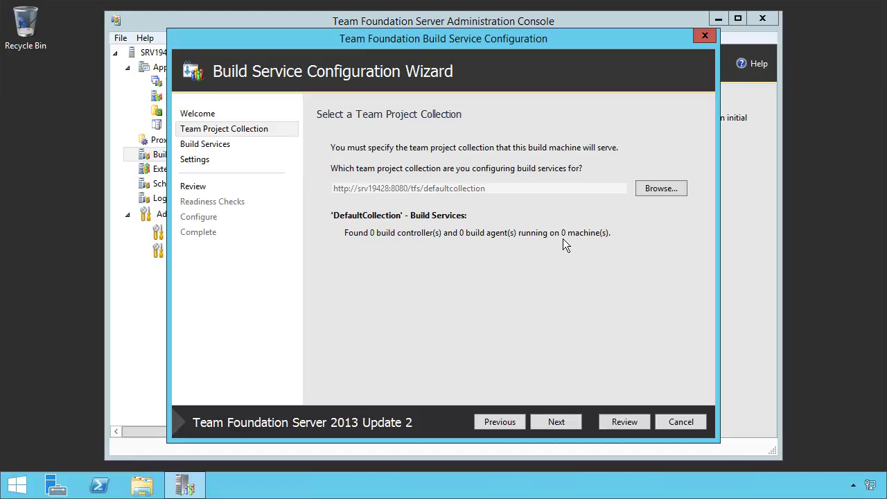
pyautogui.moveTo(502, 189)
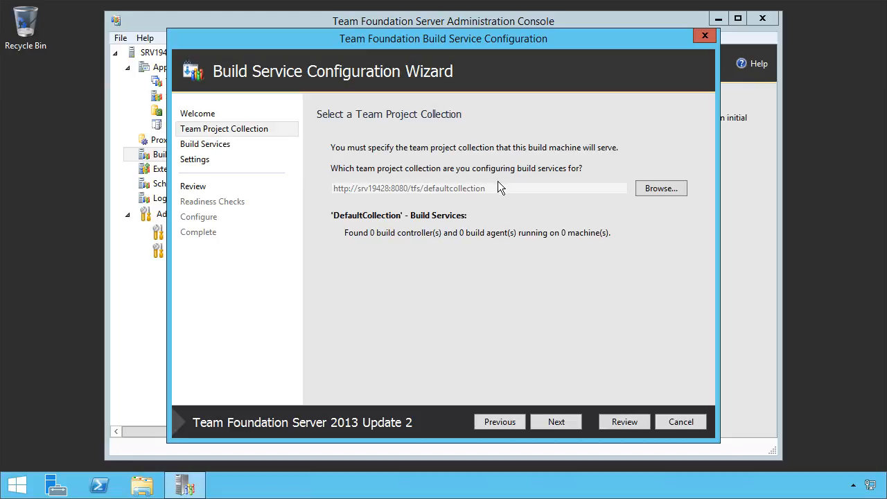
# On Build Services, try 0 agents then keep 1 controller with 1 (recommended) agent
pyautogui.click(556, 421)
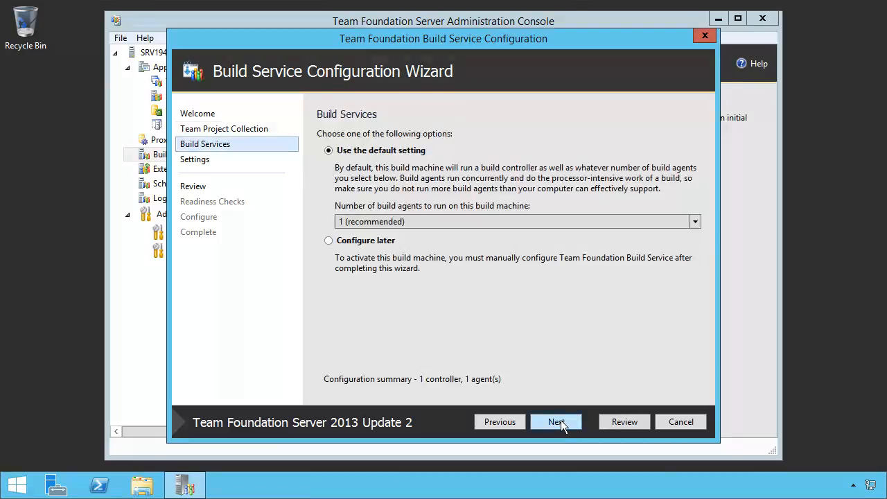
pyautogui.moveTo(214, 163)
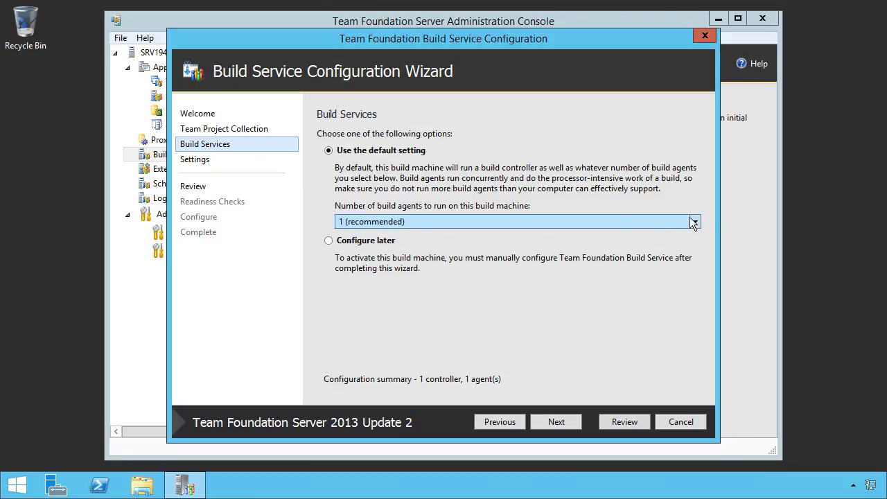
pyautogui.click(693, 222)
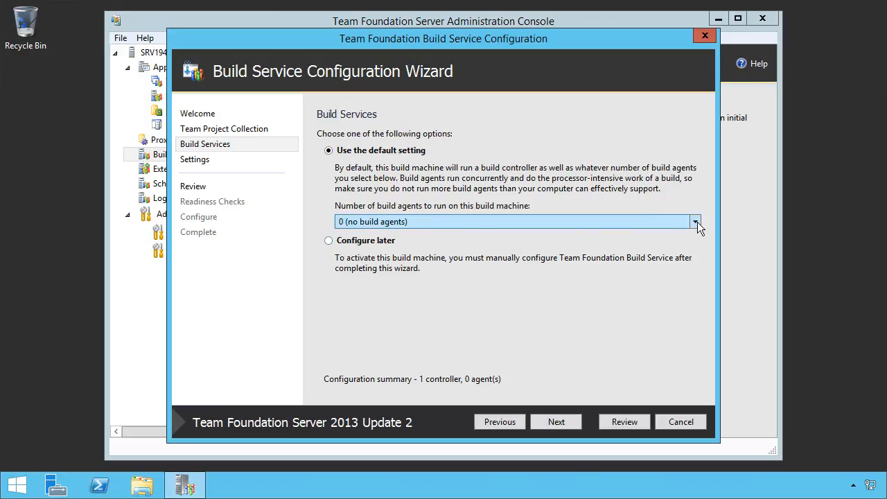
pyautogui.click(696, 222)
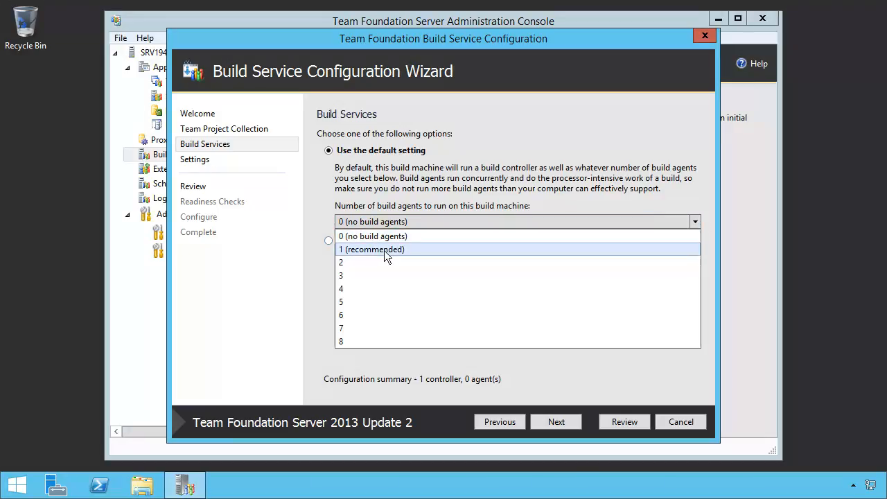
pyautogui.click(371, 250)
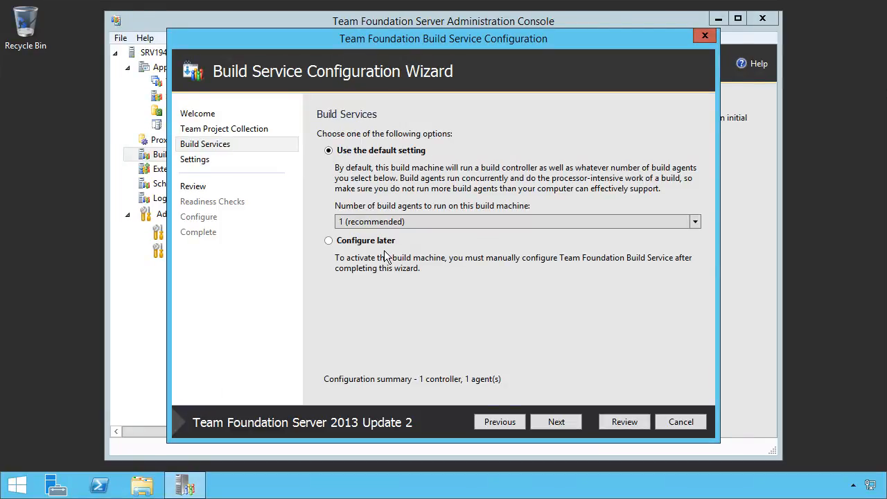
pyautogui.moveTo(329, 241)
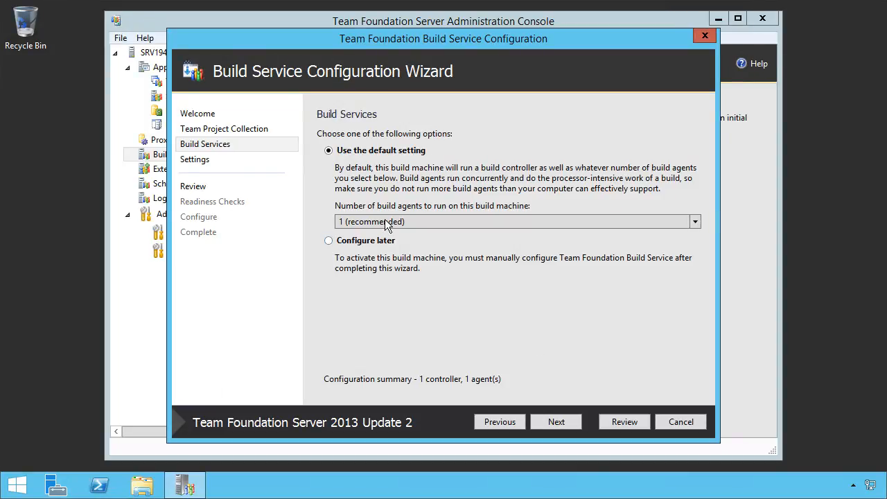
# Advance to Settings, keeping the NT AUTHORITY\NETWORK SERVICE system account
pyautogui.click(556, 421)
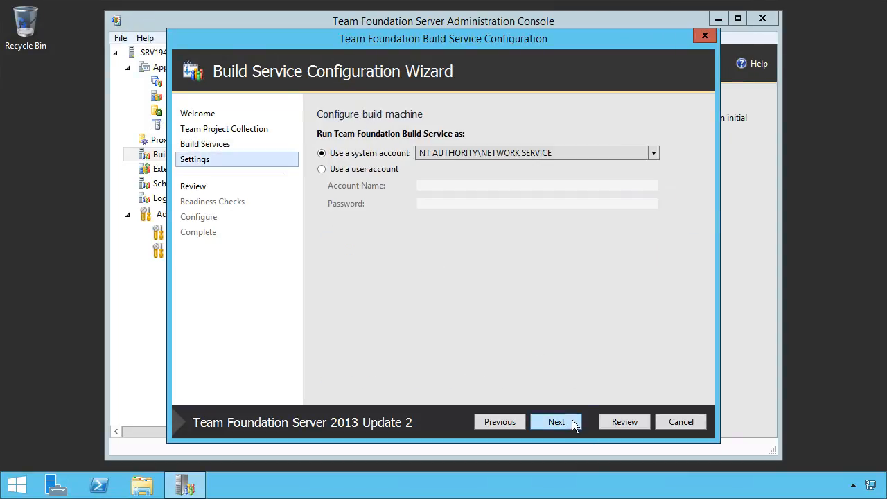
pyautogui.moveTo(359, 153)
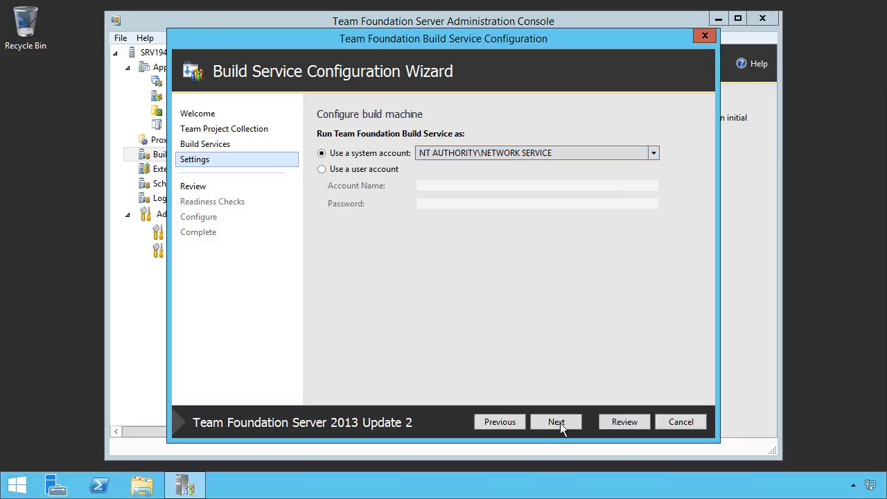
# Review the summary (one agent, SRV19428 - Controller, port 9191) and run Verify until checks pass
pyautogui.click(556, 421)
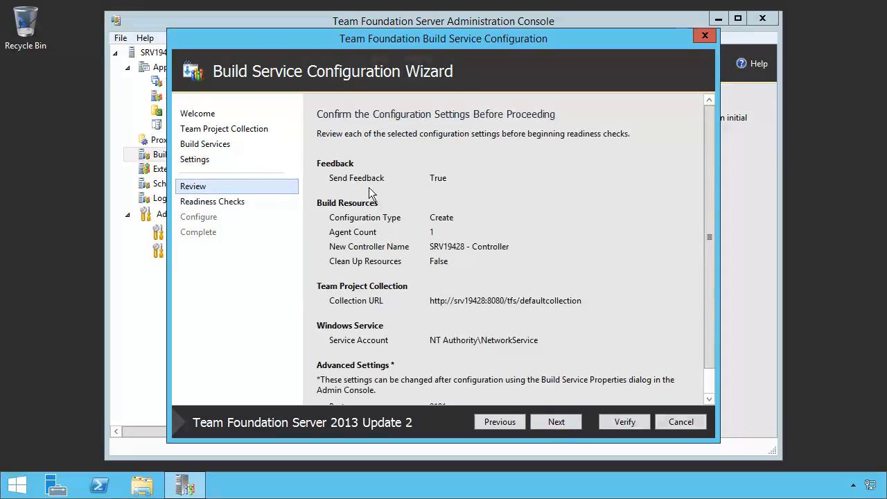
pyautogui.moveTo(436, 253)
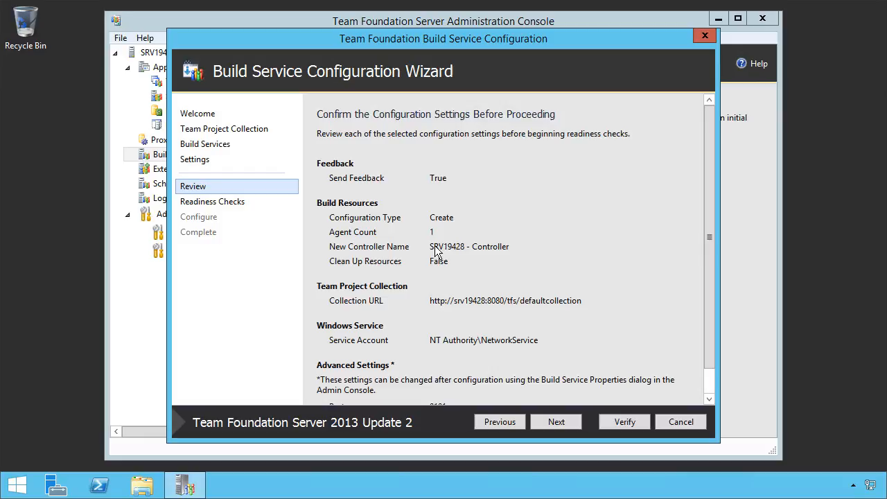
pyautogui.moveTo(714, 218)
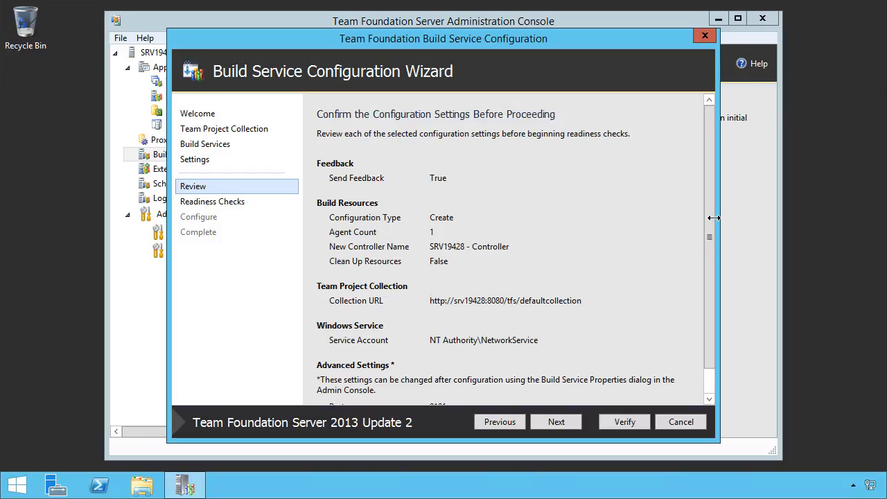
pyautogui.scroll(-3)
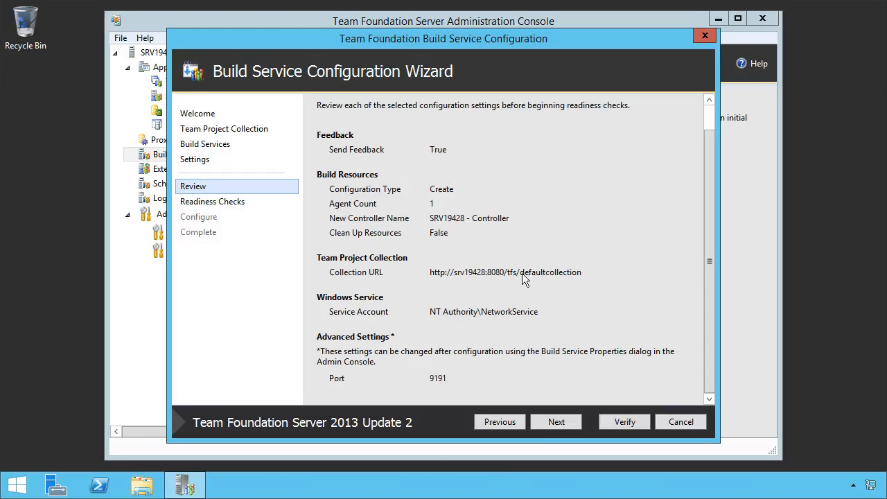
pyautogui.moveTo(442, 385)
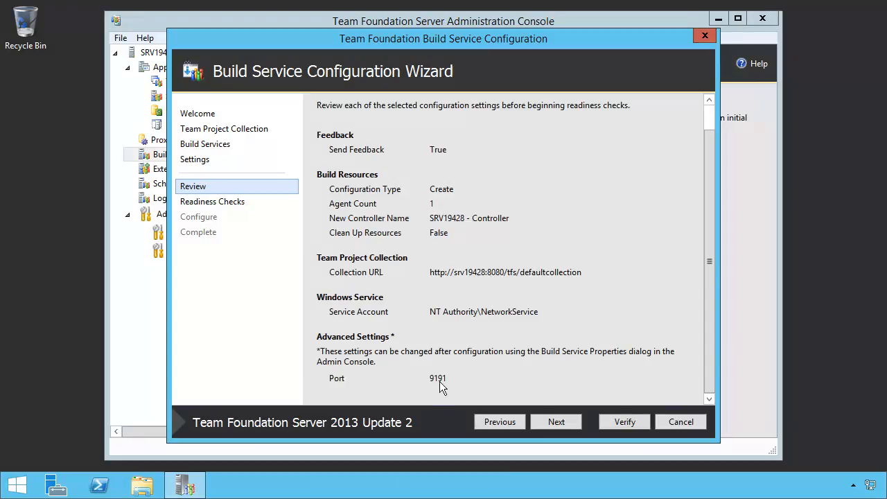
pyautogui.moveTo(450, 387)
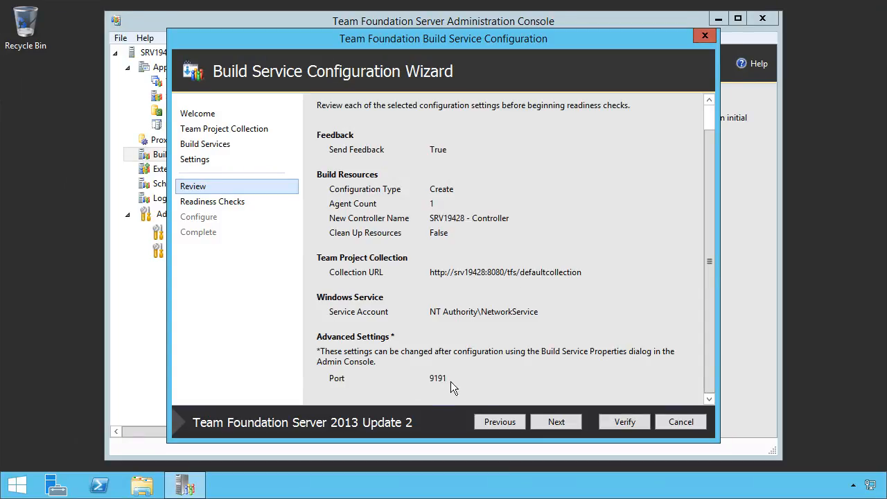
pyautogui.click(555, 421)
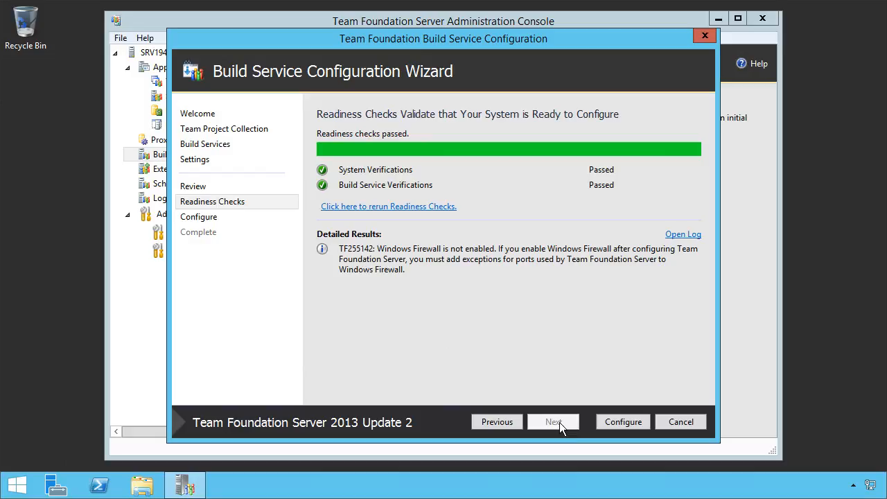
pyautogui.moveTo(622, 421)
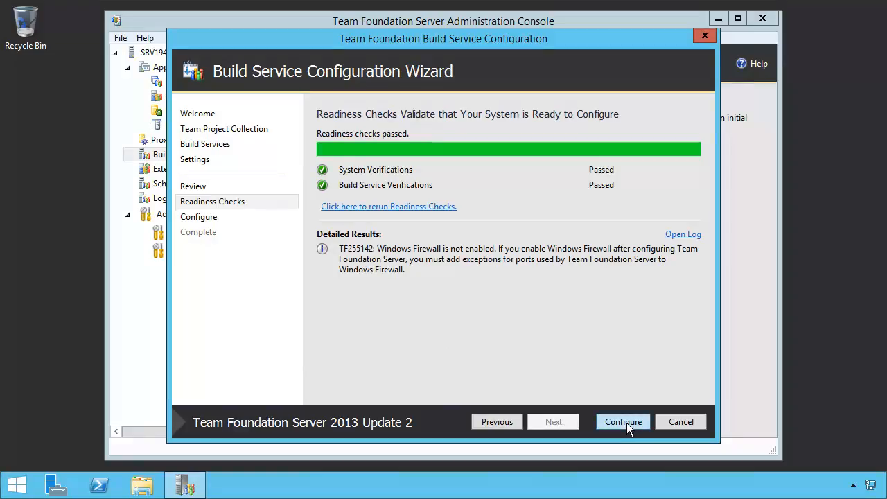
# Run Configure, then close the wizard and Configuration Center so SRV19428 controller and Agent1 show Ready
pyautogui.click(622, 421)
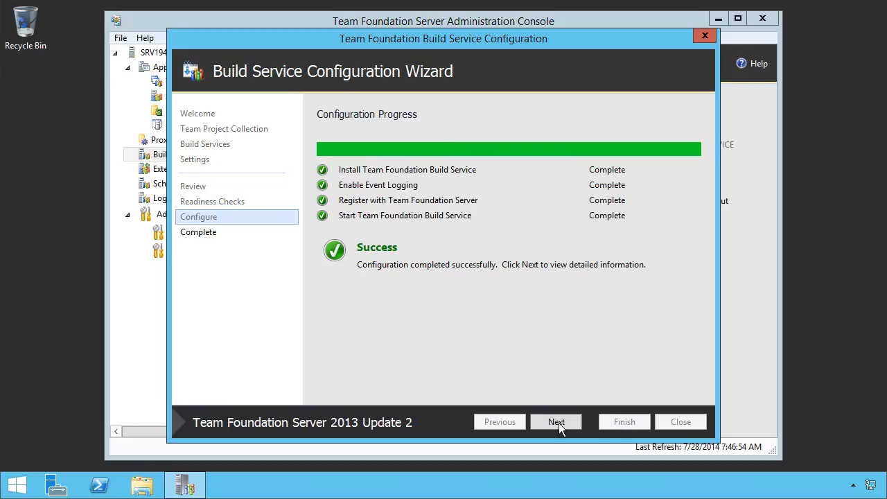
pyautogui.click(555, 421)
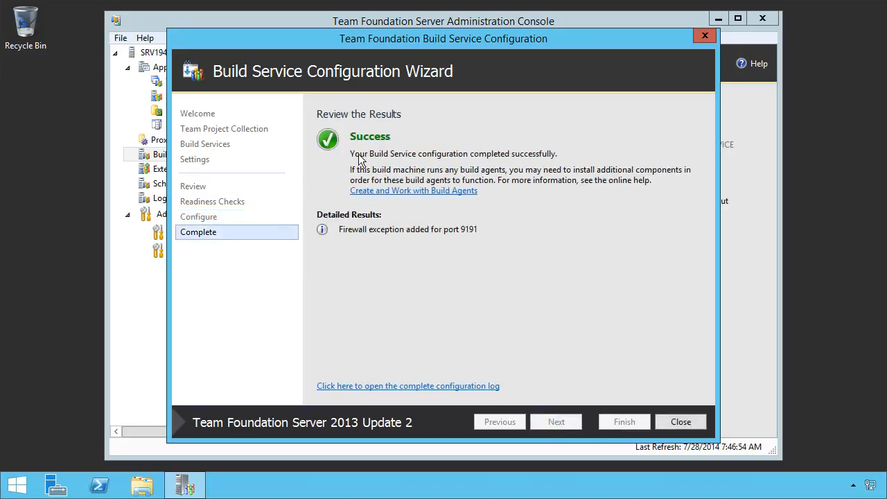
pyautogui.click(679, 421)
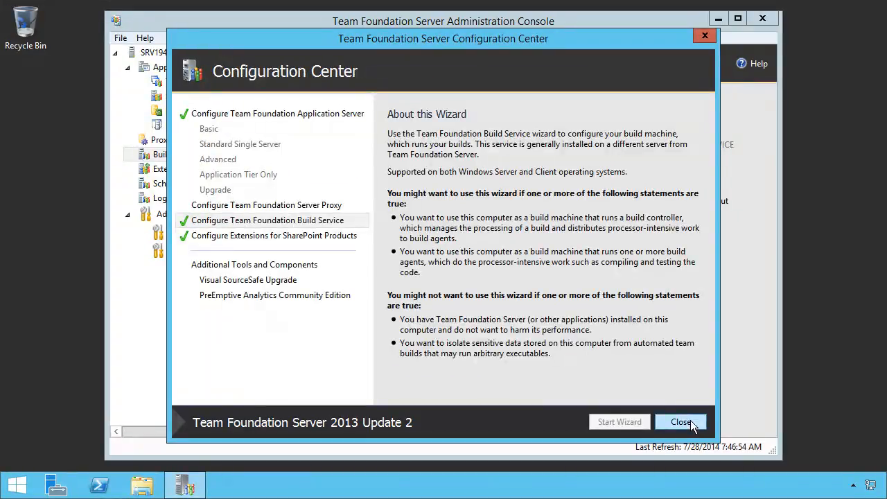
pyautogui.click(680, 421)
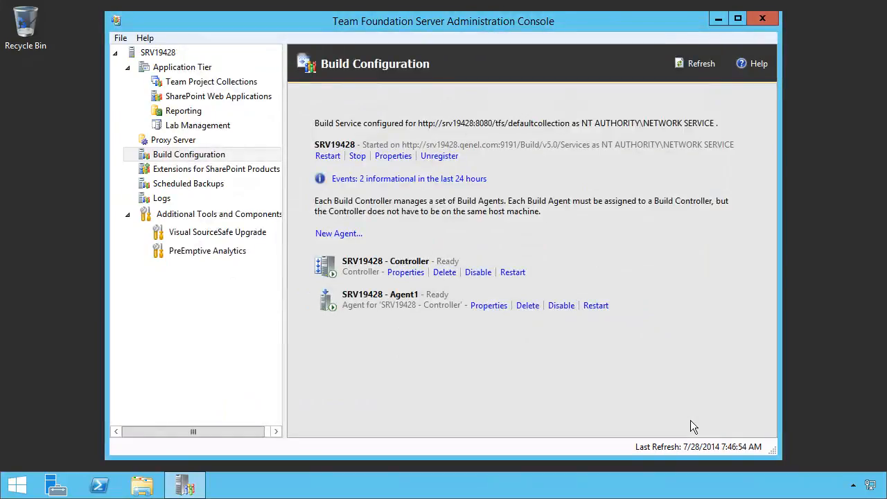